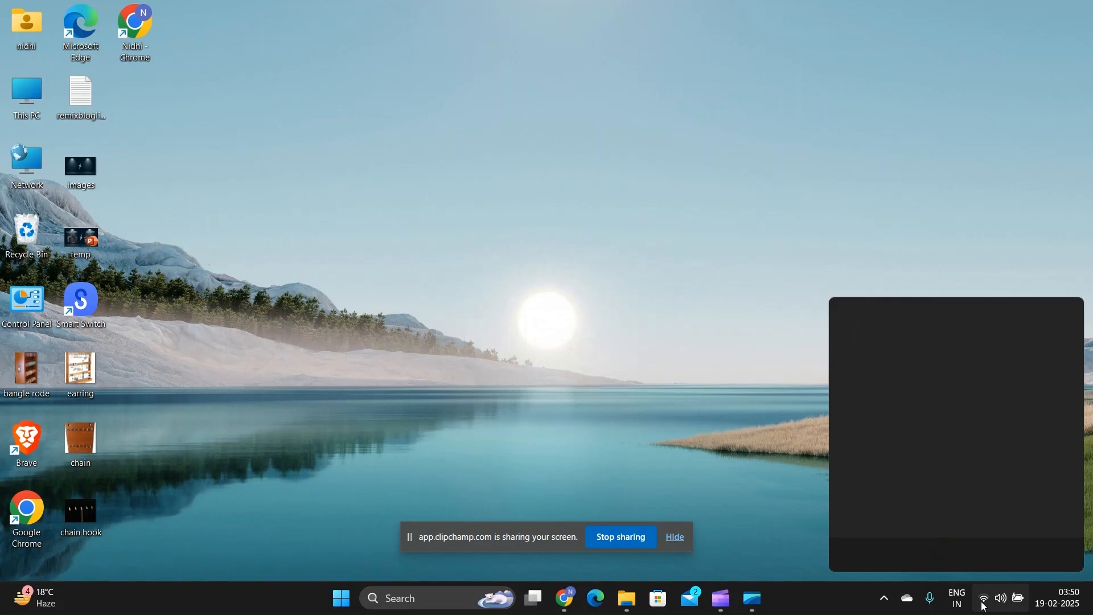
- Show the Wi-Fi network list from the taskbar quick settings to confirm a secured connection
{"action": "left_click", "coordinate": [983, 597]}
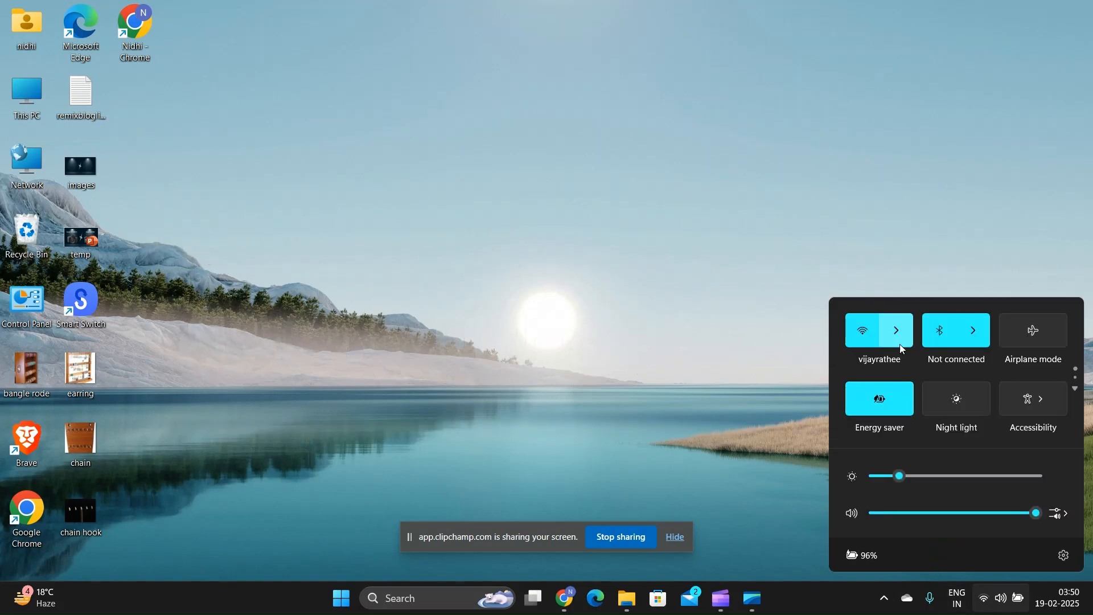
{"action": "left_click", "coordinate": [896, 330]}
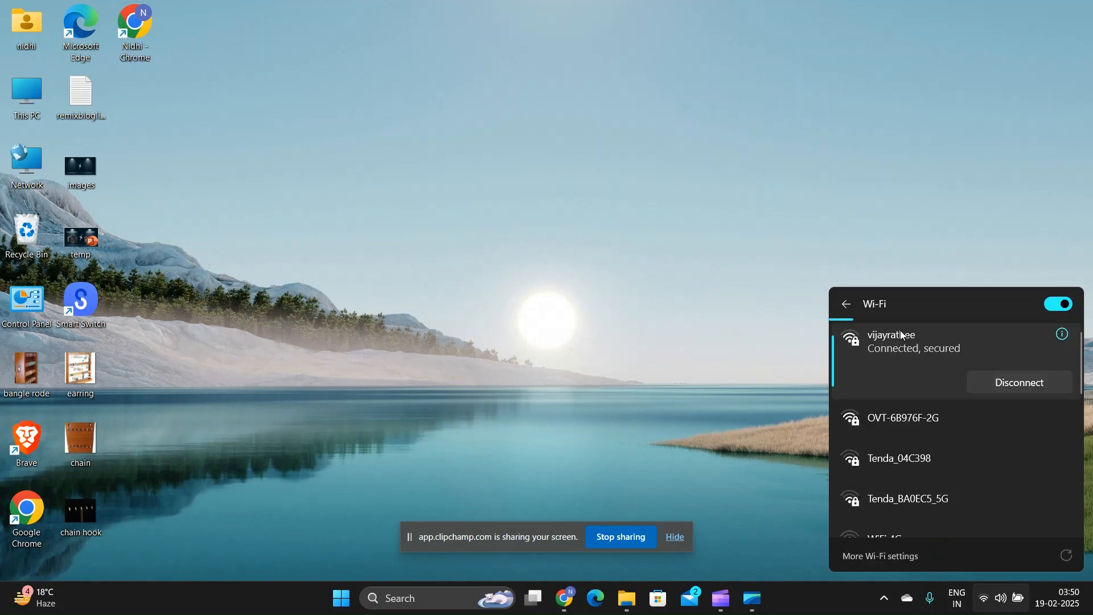
{"action": "mouse_move", "coordinate": [640, 378]}
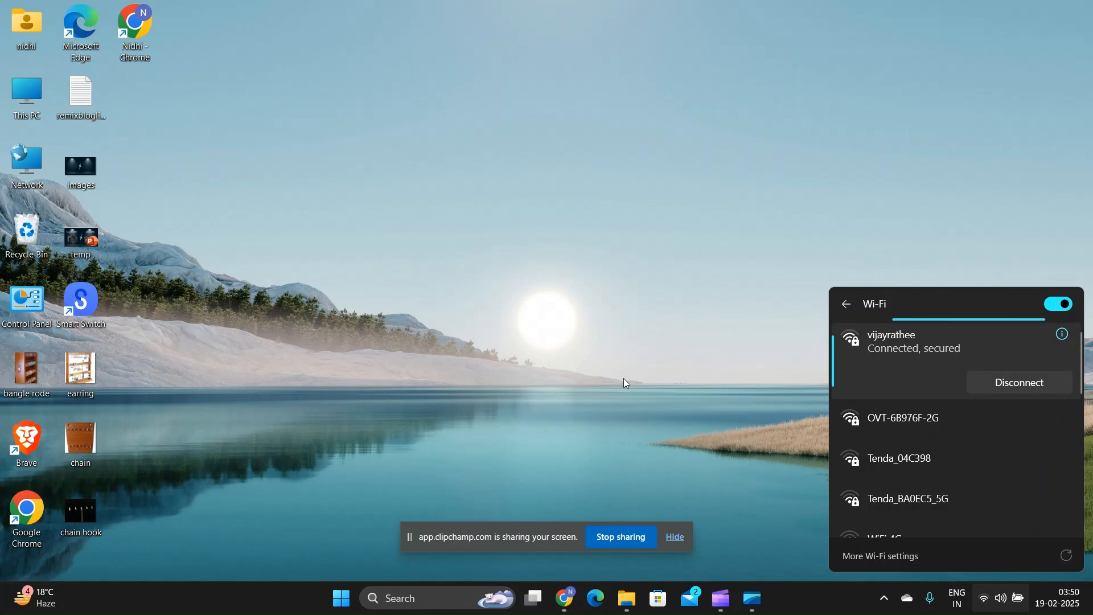
- Bring up About Google Chrome via Help, confirming version 133.0.6943.142 is up to date
{"action": "left_click", "coordinate": [624, 382]}
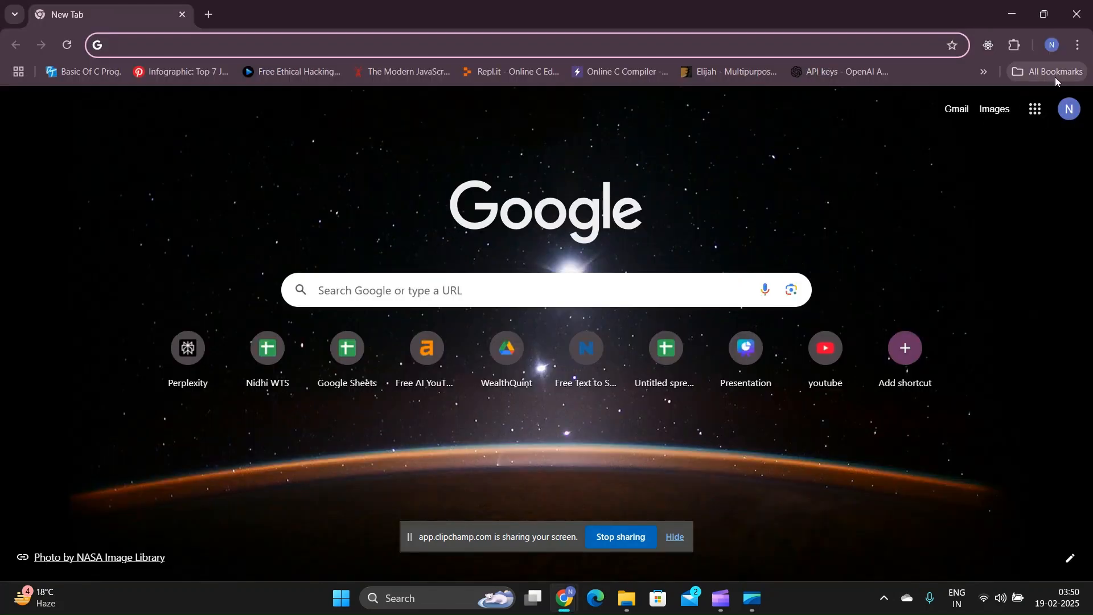
{"action": "left_click", "coordinate": [1076, 45]}
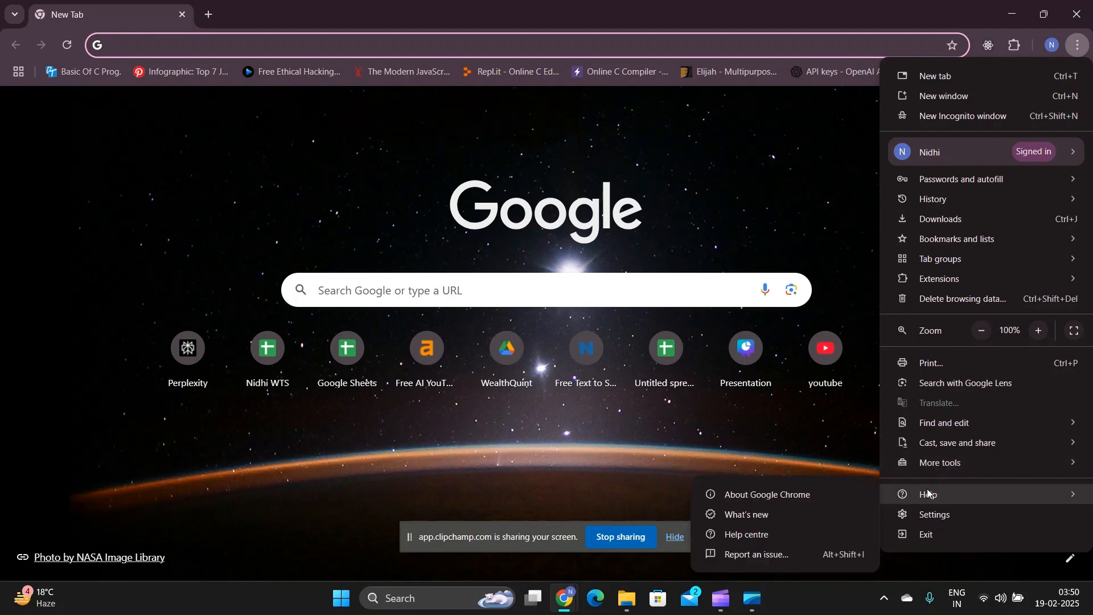
{"action": "left_click", "coordinate": [767, 493]}
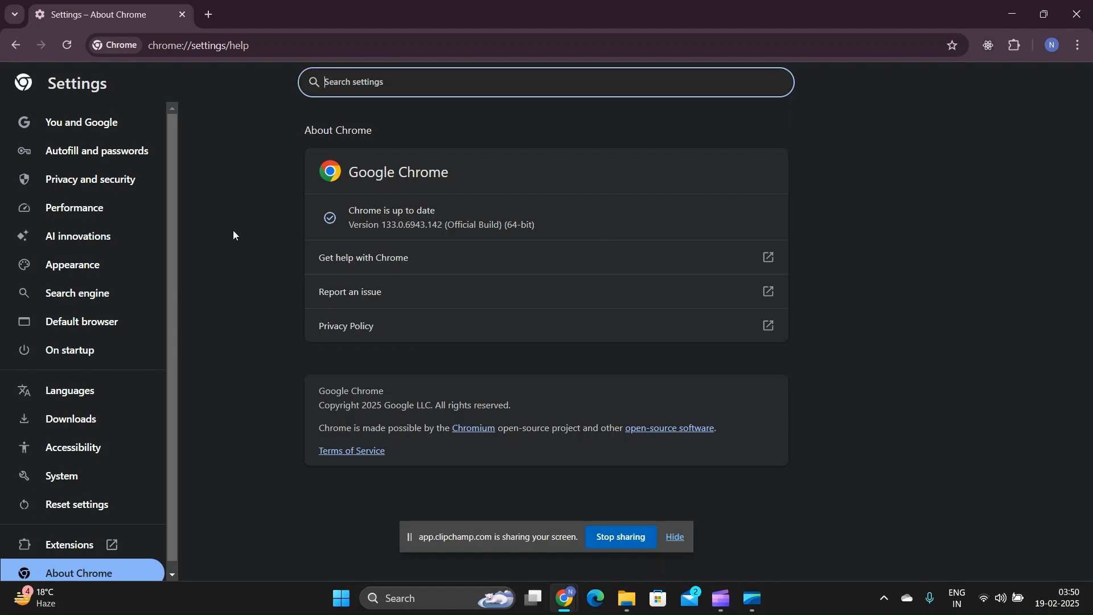
- Go to Privacy and security in Chrome Settings and scroll to the browsing-data options
{"action": "left_click", "coordinate": [91, 179]}
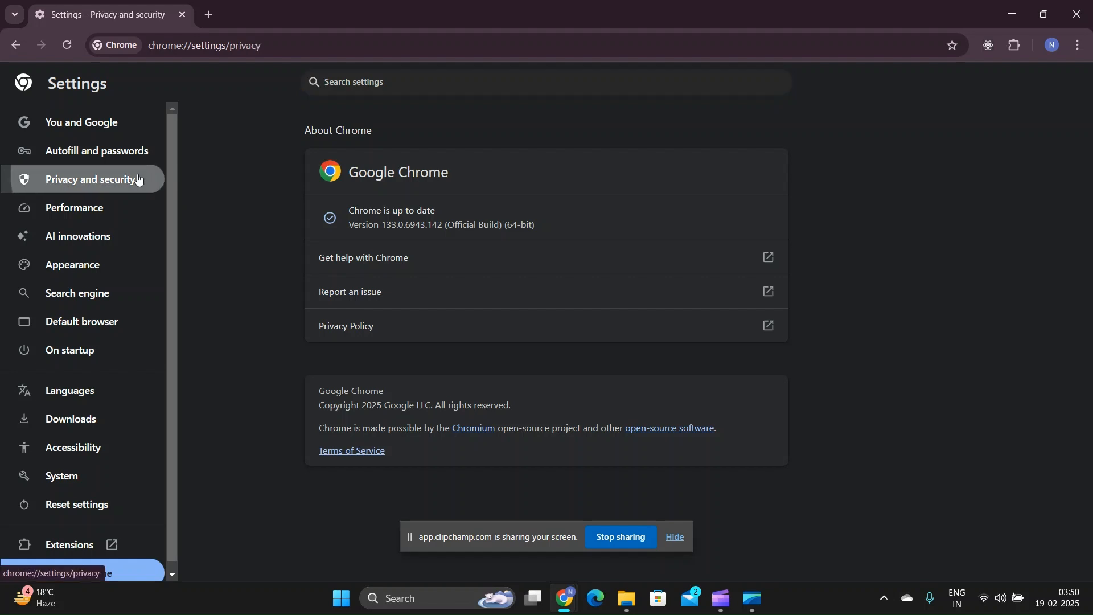
{"action": "left_click", "coordinate": [91, 178]}
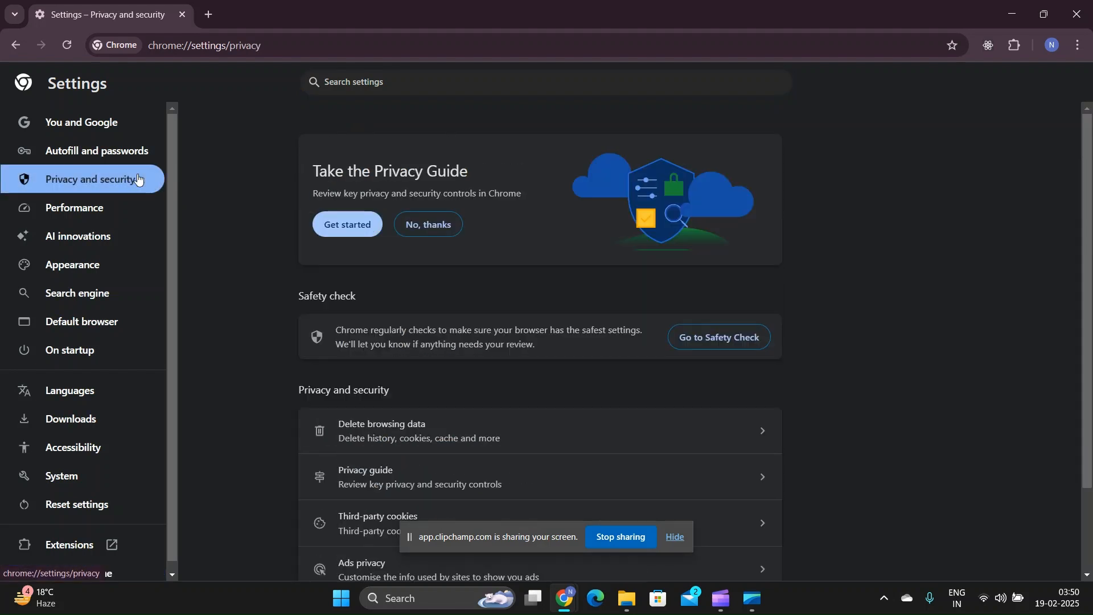
{"action": "scroll", "scroll_direction": "down", "scroll_amount": 3}
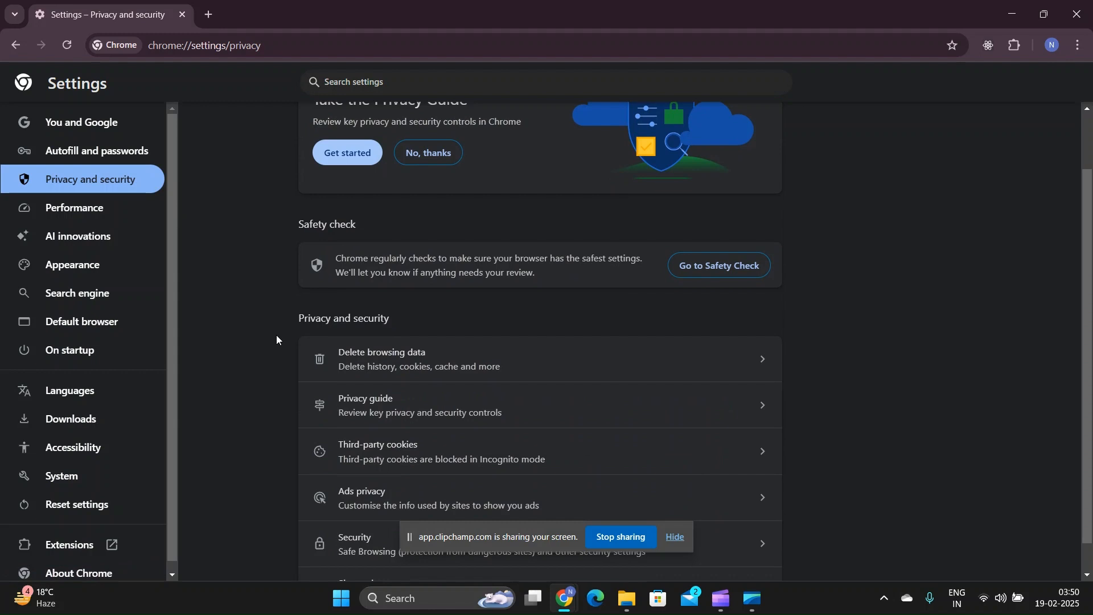
{"action": "scroll", "scroll_direction": "down", "scroll_amount": 3}
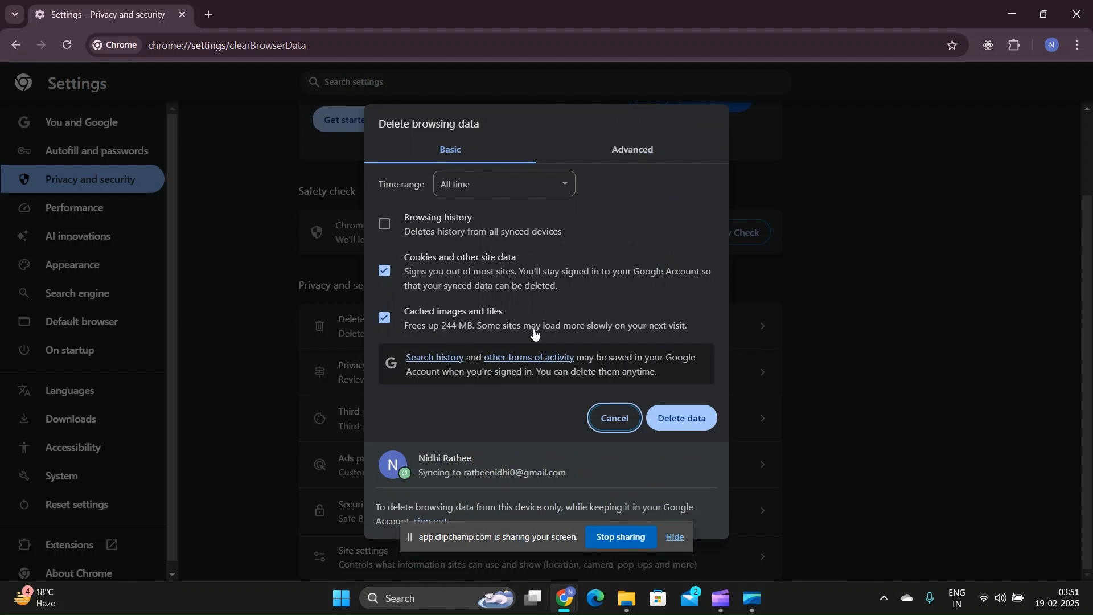
{"action": "mouse_move", "coordinate": [572, 339]}
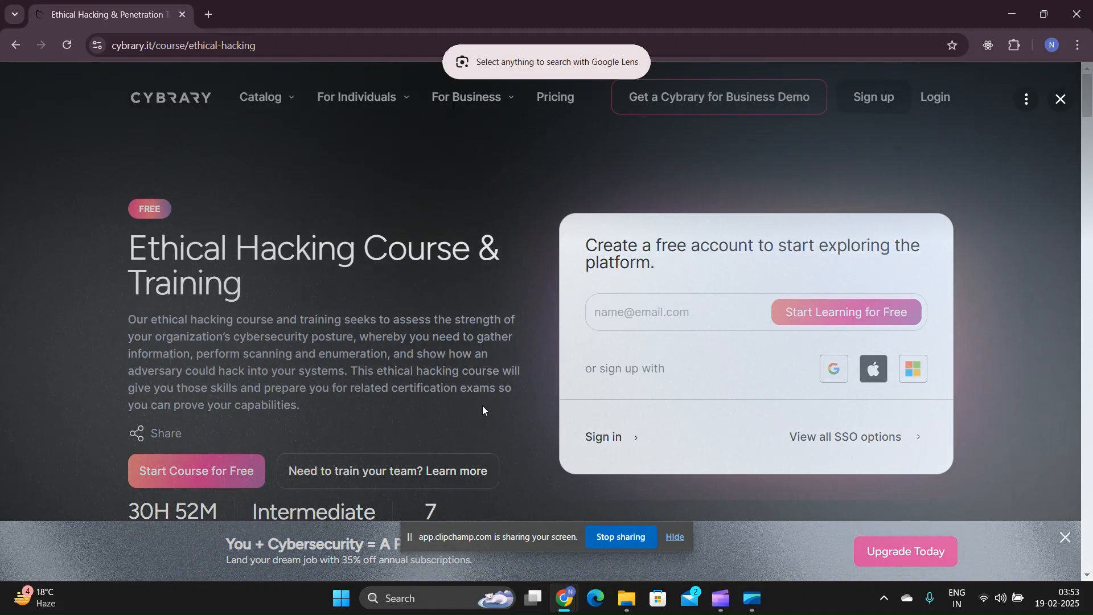
{"action": "mouse_move", "coordinate": [171, 242]}
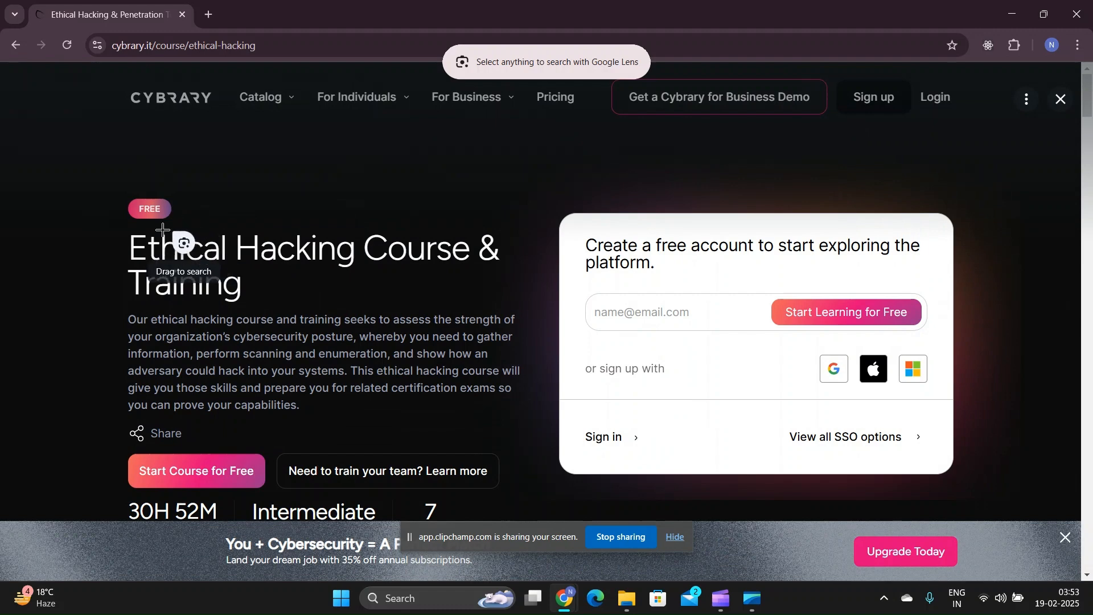